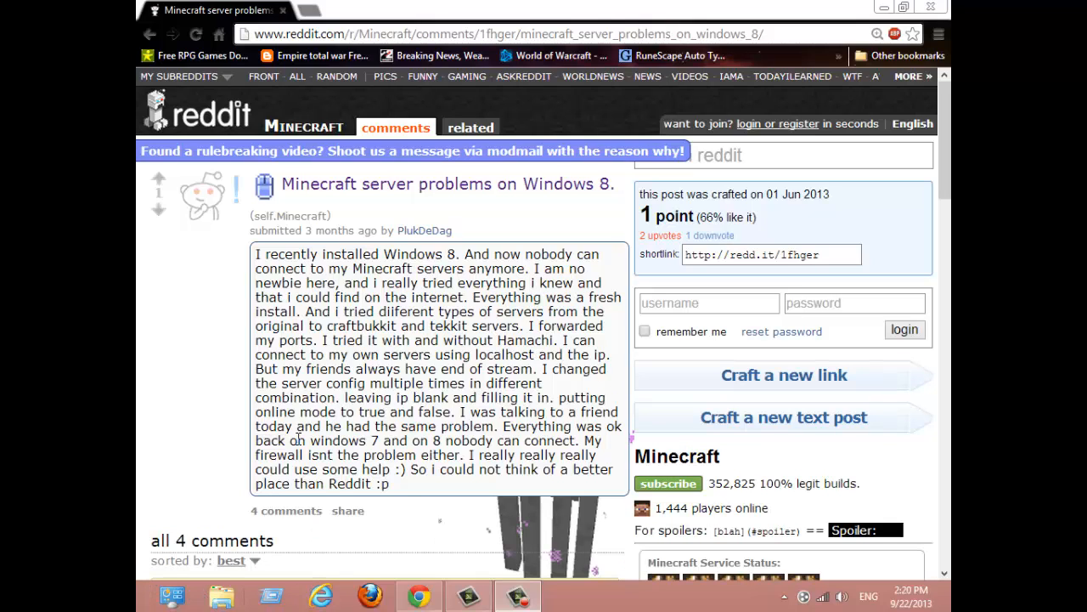
mouse_move(340, 219)
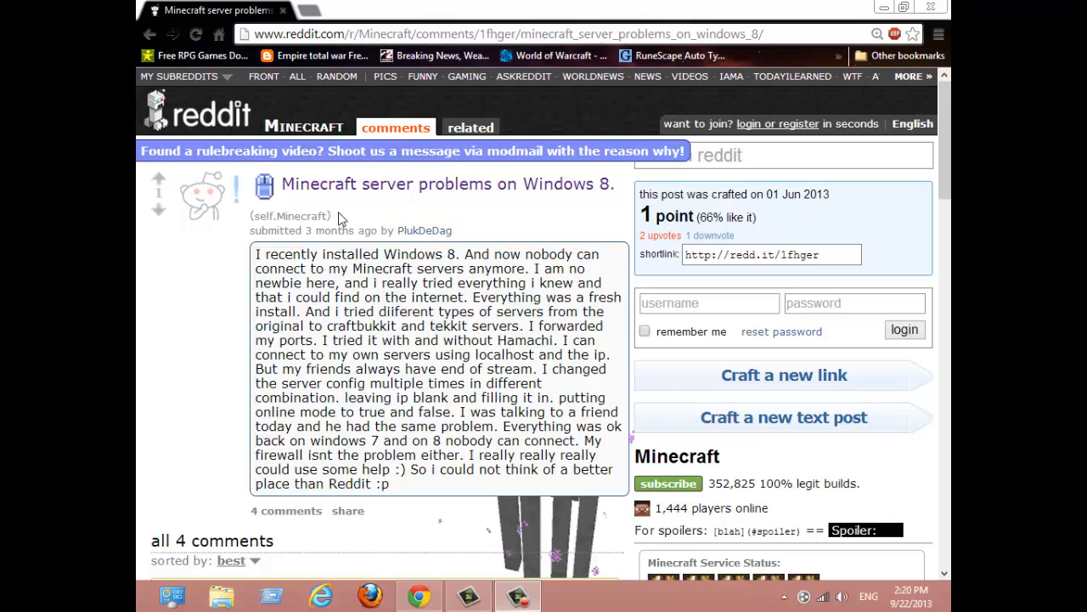
mouse_move(544, 236)
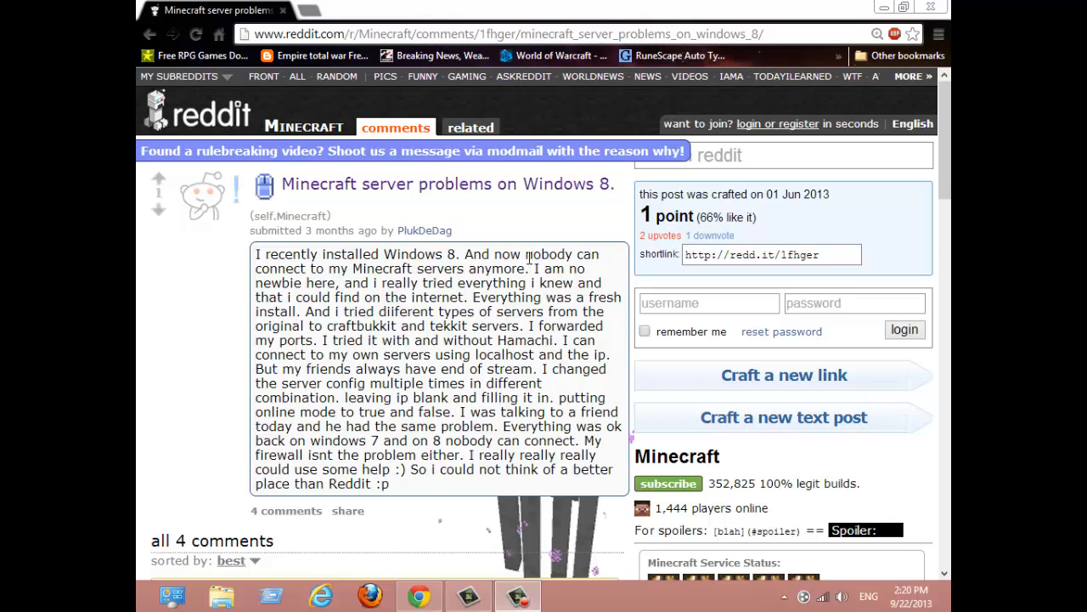
mouse_move(531, 259)
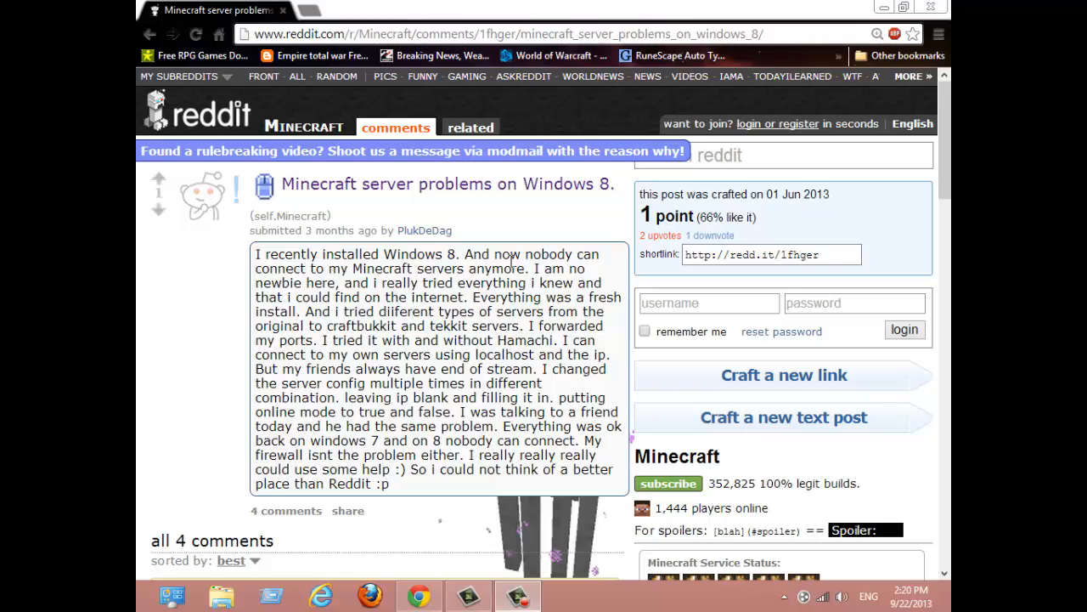
mouse_move(509, 271)
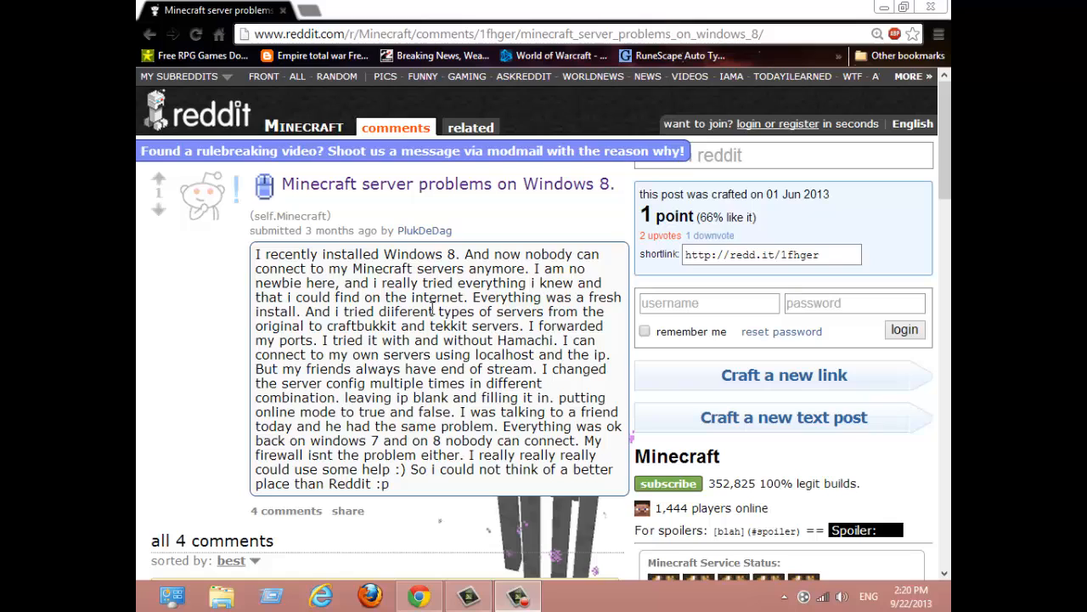
mouse_move(397, 498)
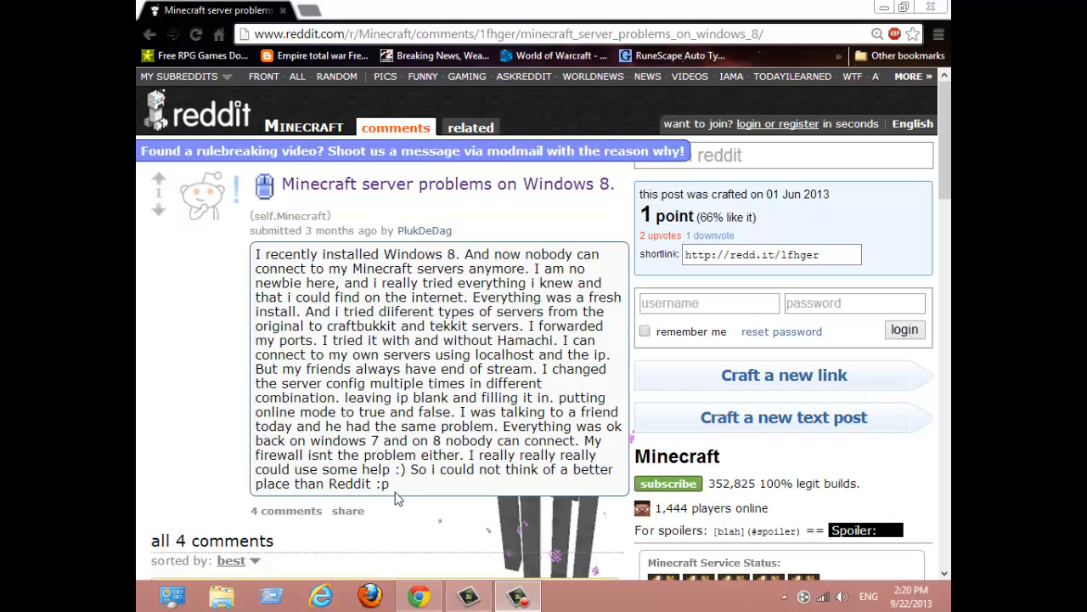
mouse_move(520, 324)
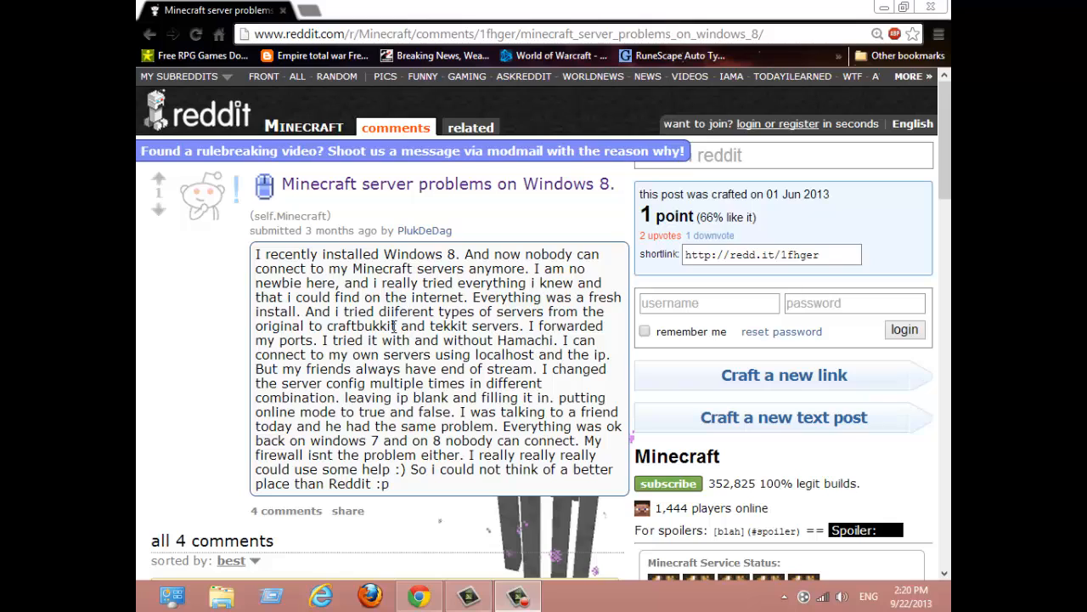
mouse_move(454, 257)
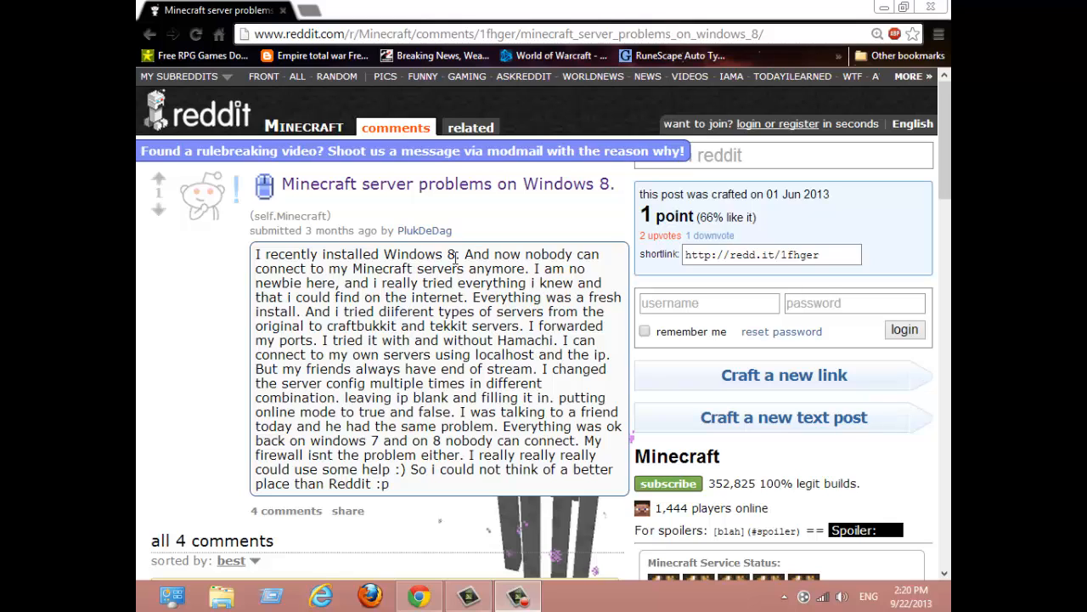
mouse_move(390, 495)
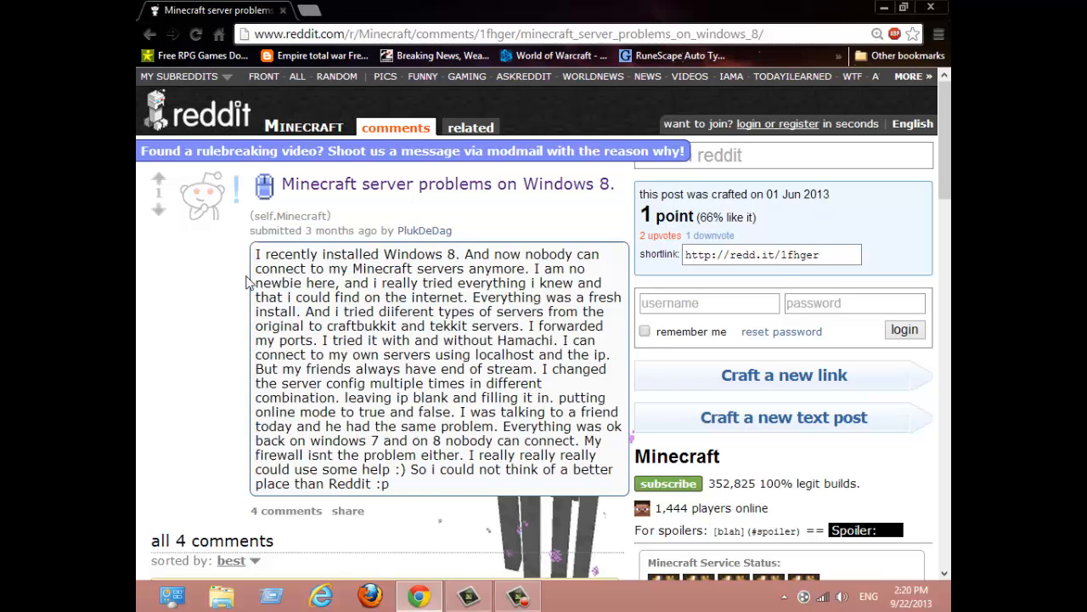
Step: Select and deselect the post paragraph, then search apps for 'firewall'
triple_click(433, 369)
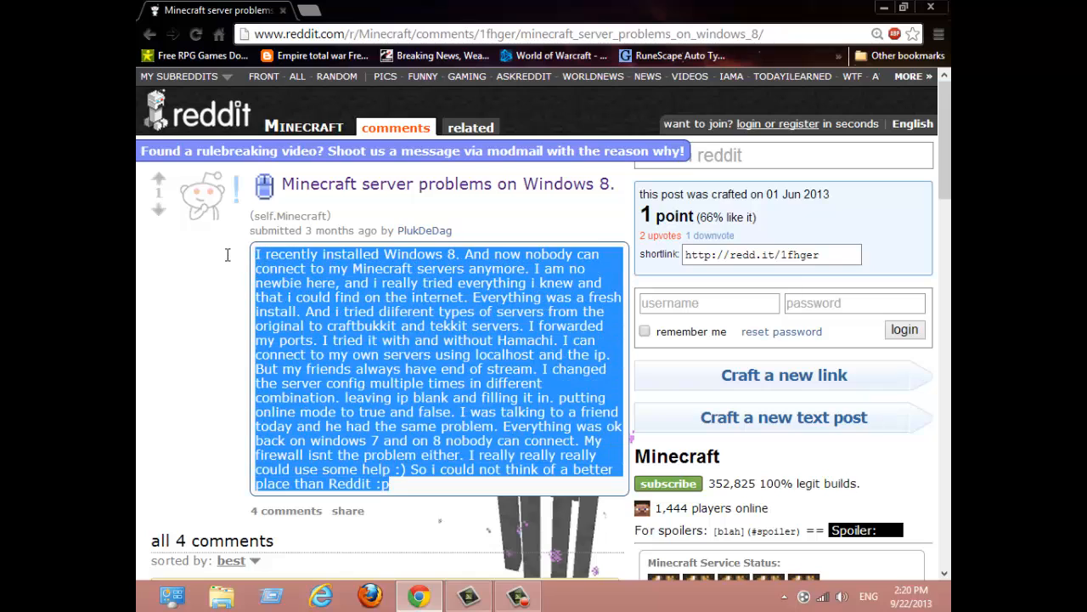
mouse_move(432, 406)
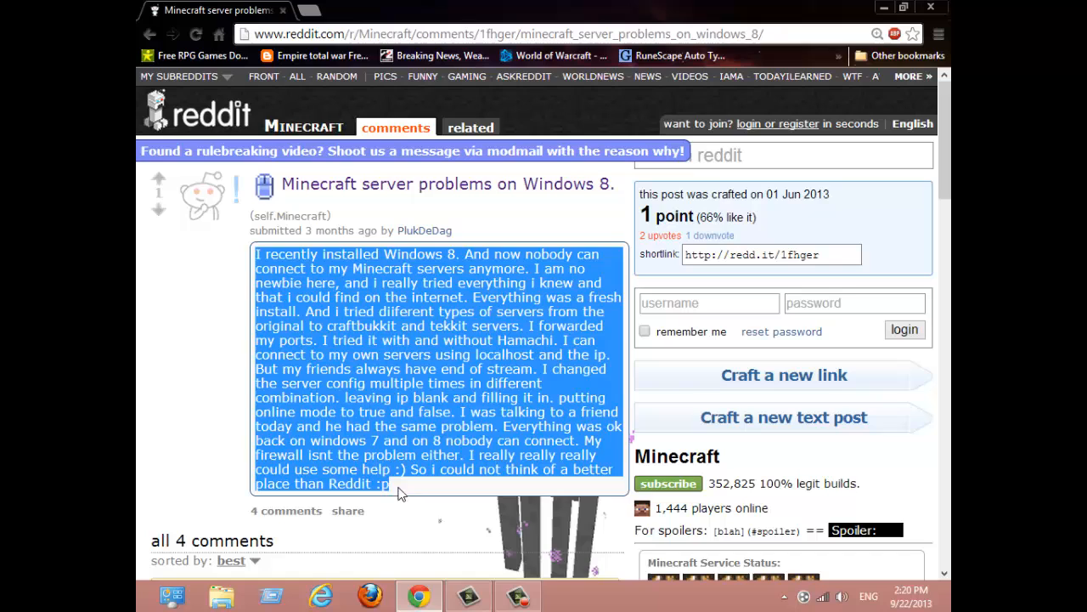
click(391, 486)
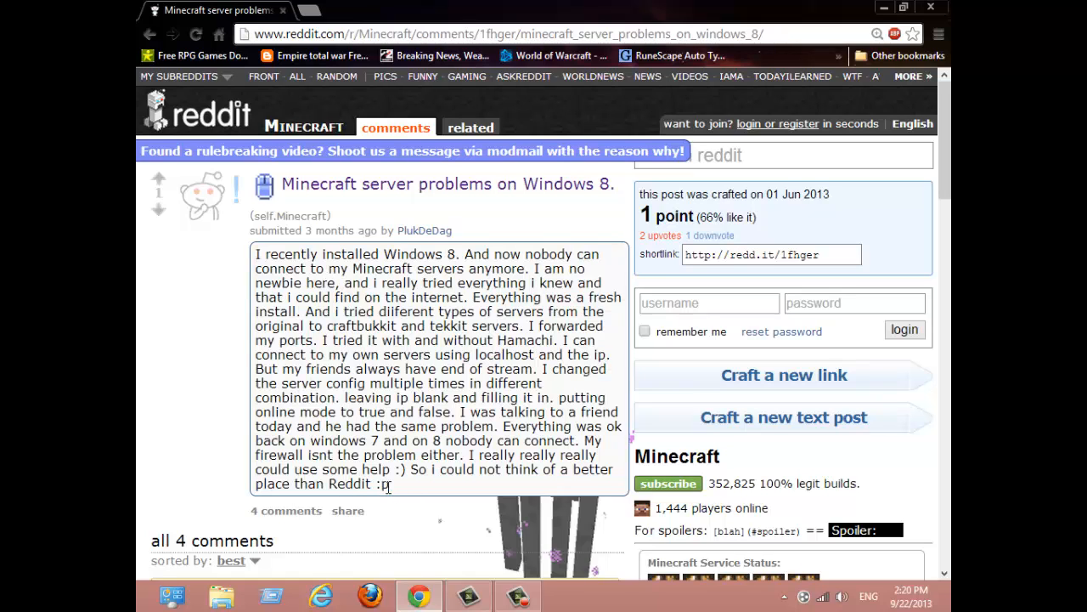
mouse_move(430, 525)
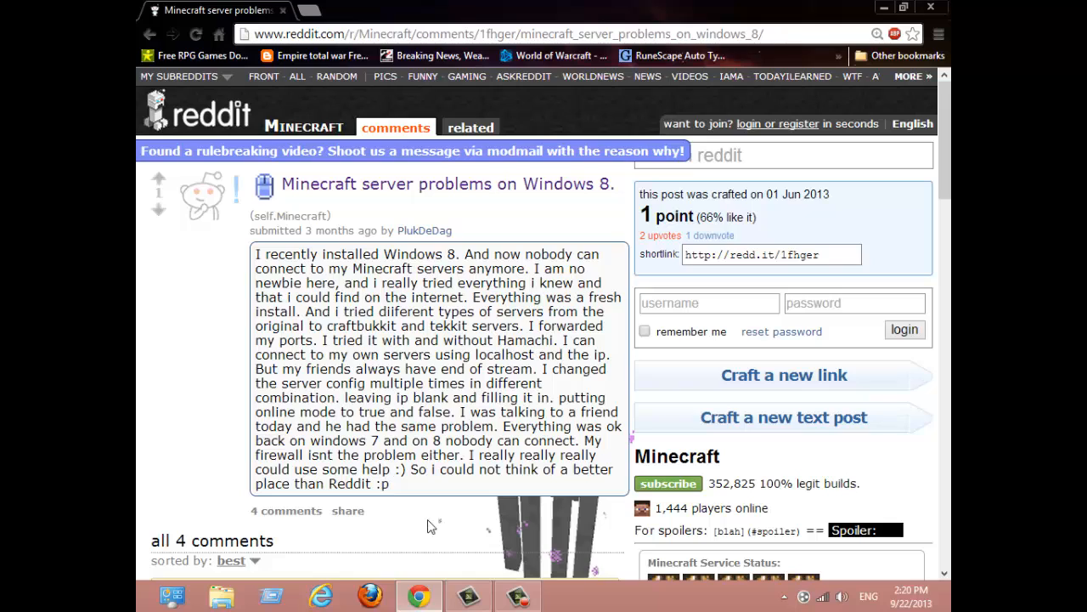
mouse_move(436, 519)
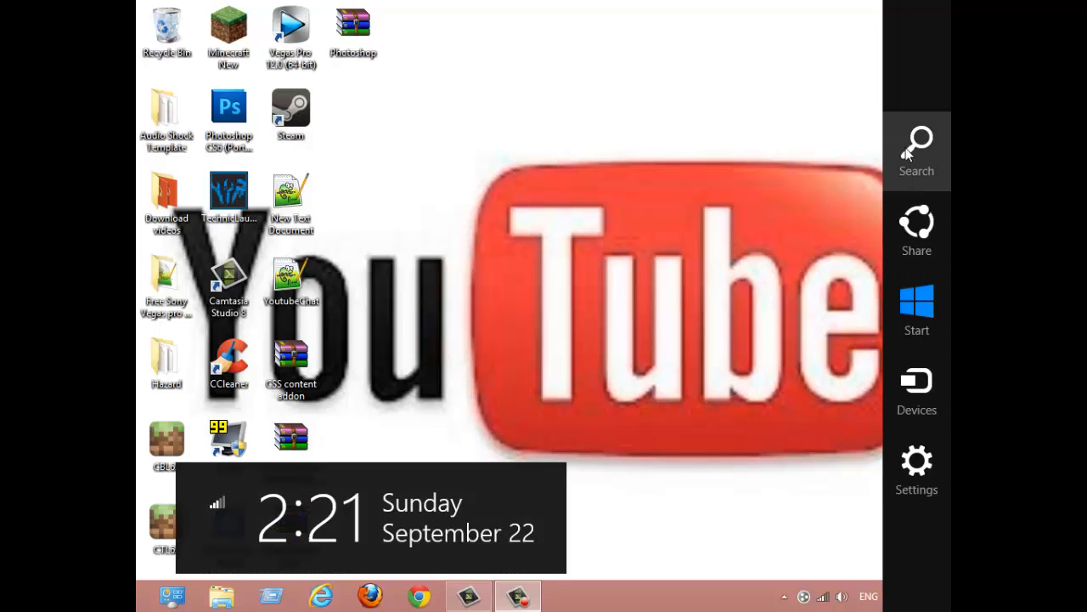
click(917, 149)
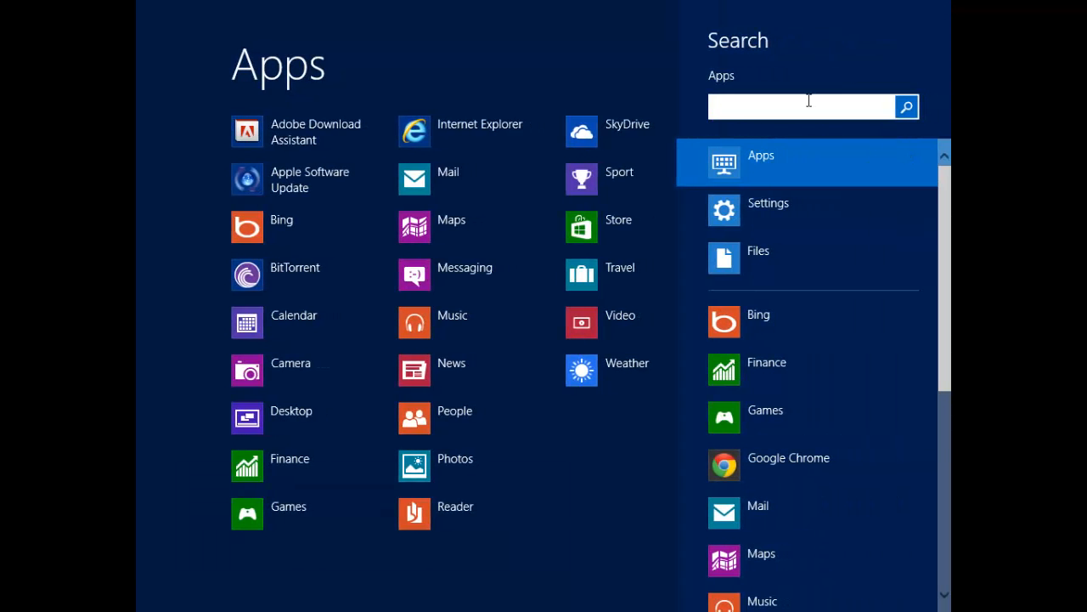
text(fire)
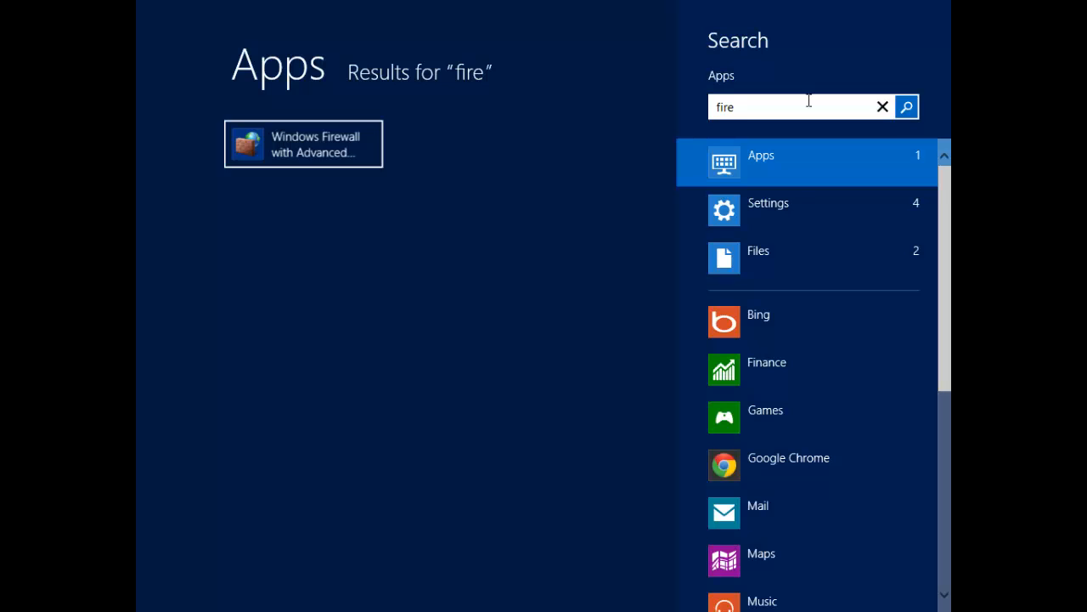
text(wall)
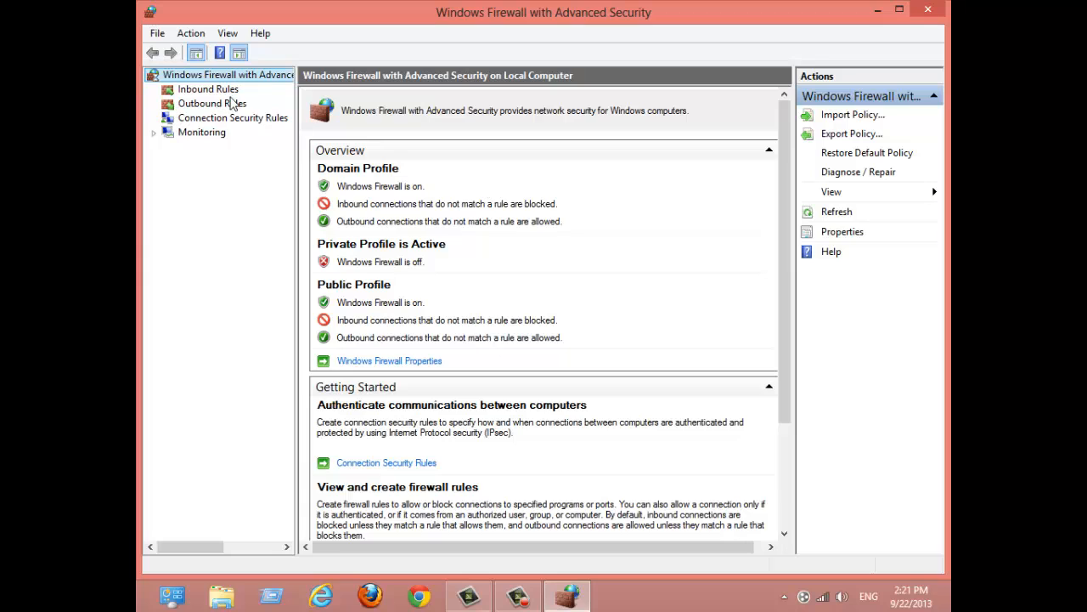
Step: Open the Windows Firewall Properties dialog from the console overview
click(220, 74)
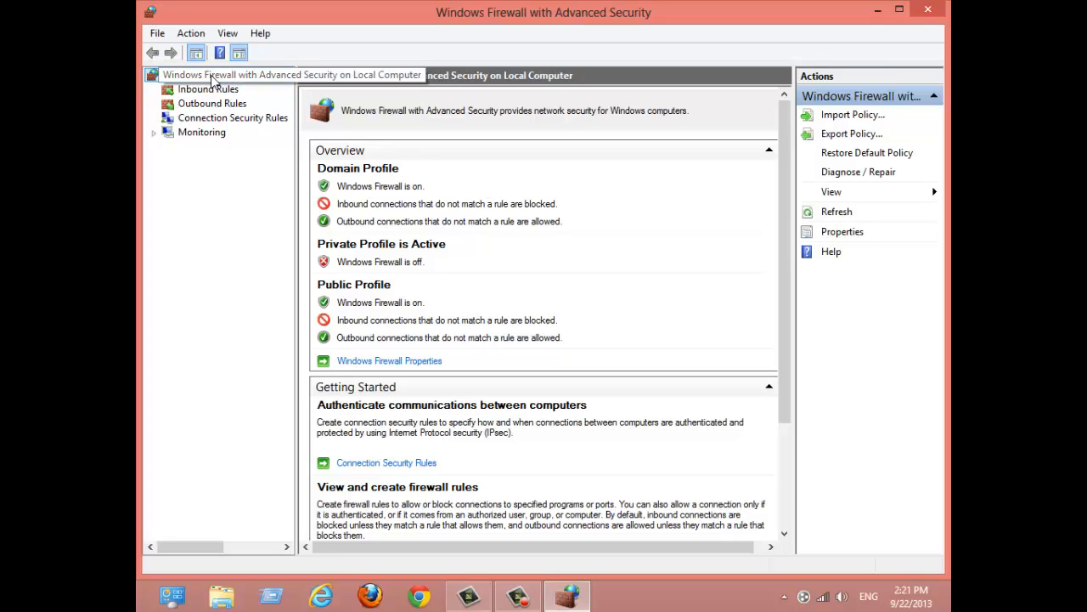
click(220, 75)
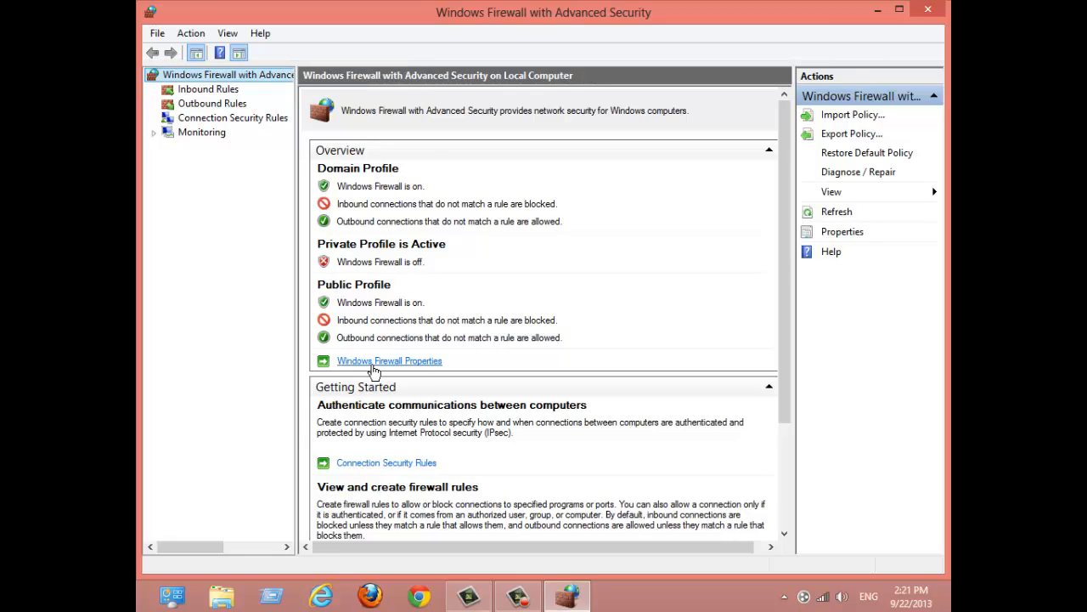
click(389, 360)
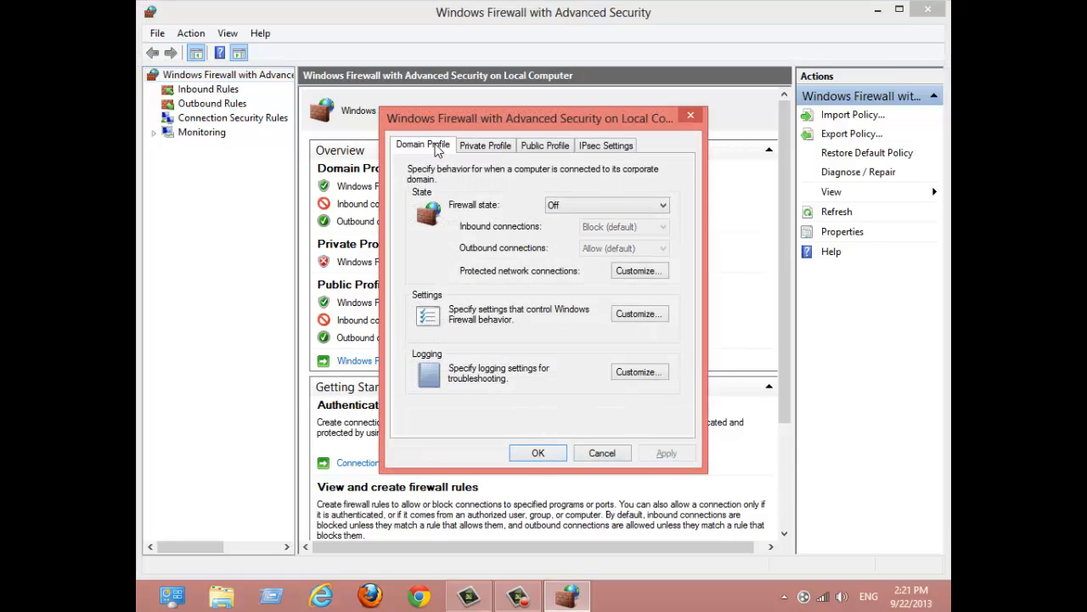
Step: On the Private Profile tab, choose Off in the Firewall state dropdown
click(607, 205)
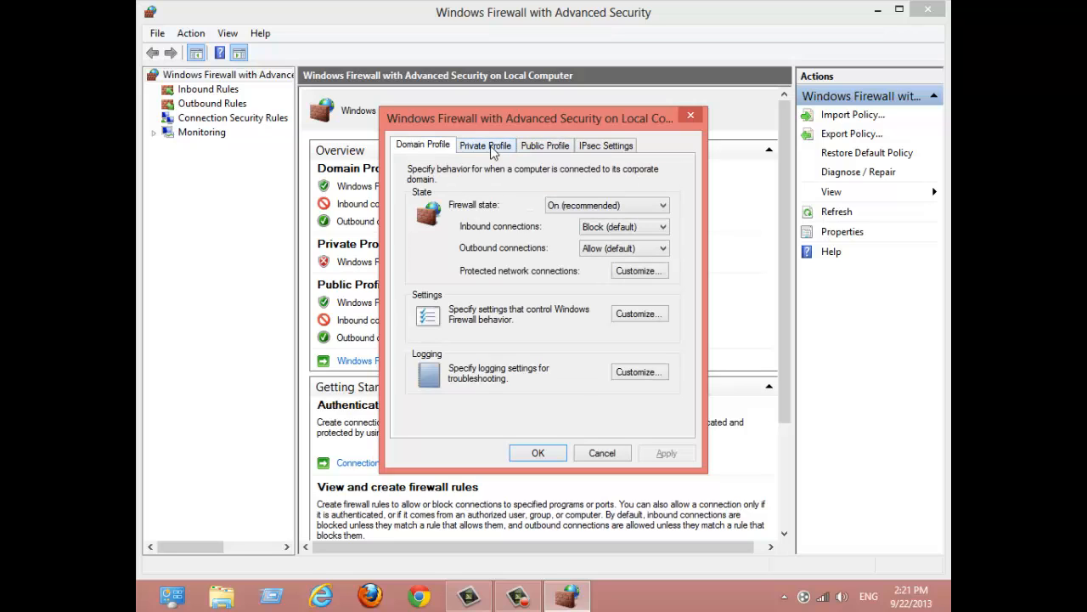
click(485, 145)
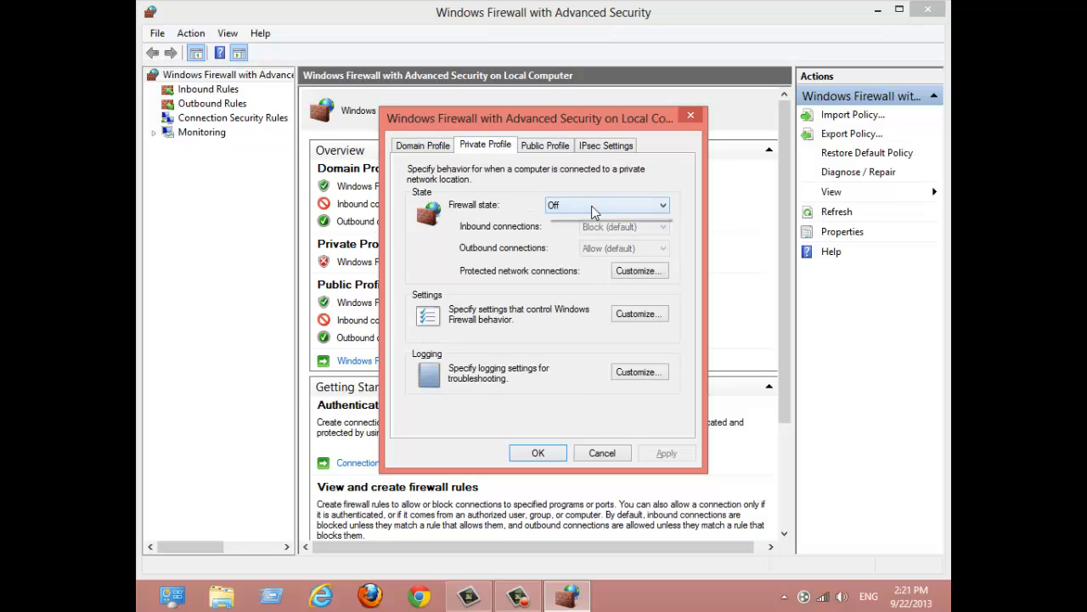
click(607, 205)
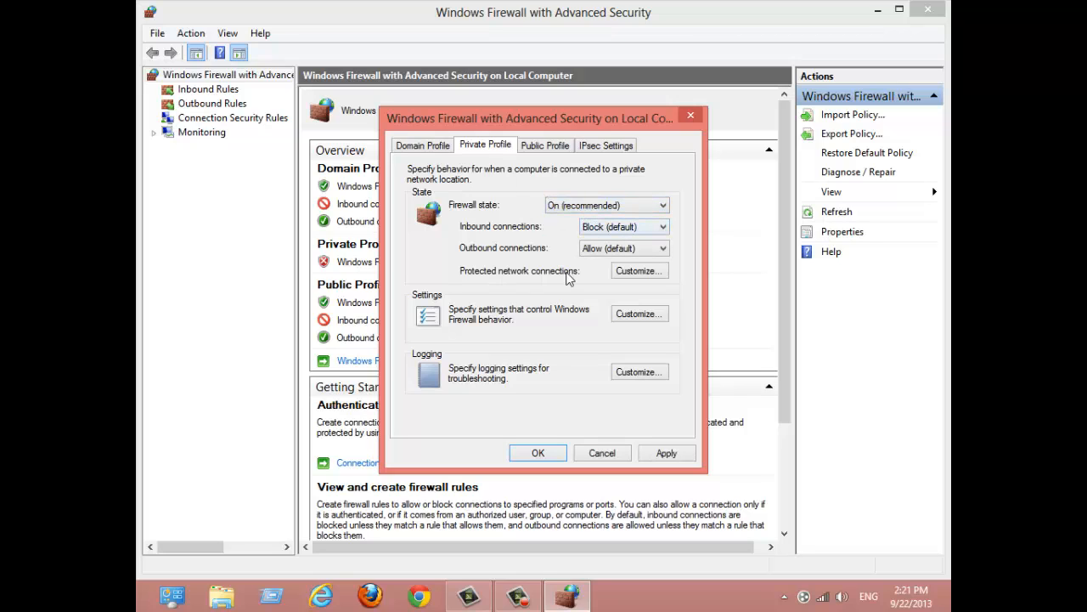
mouse_move(673, 164)
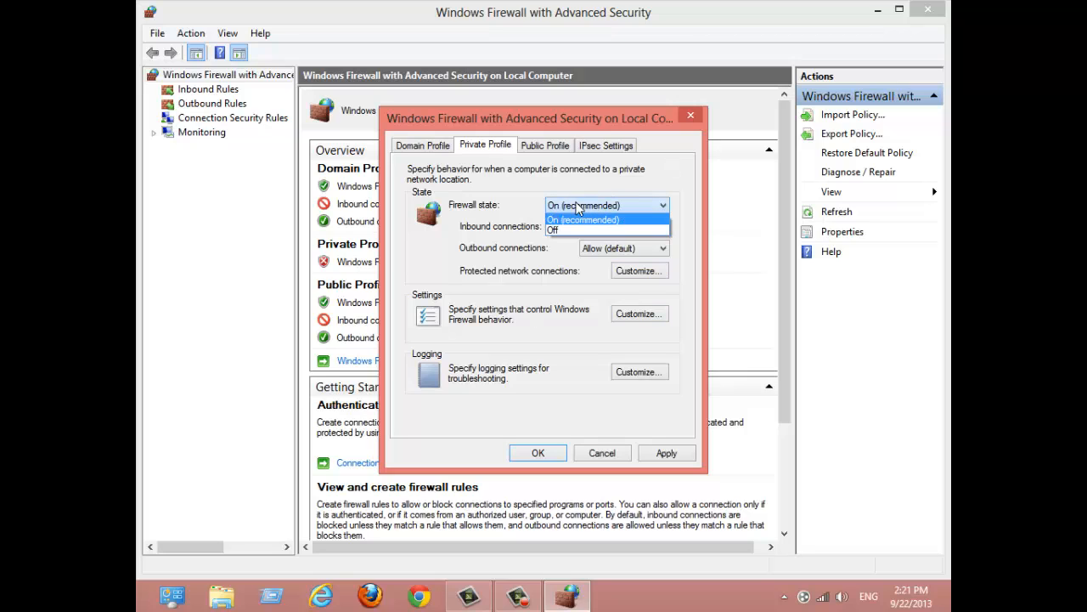
click(553, 230)
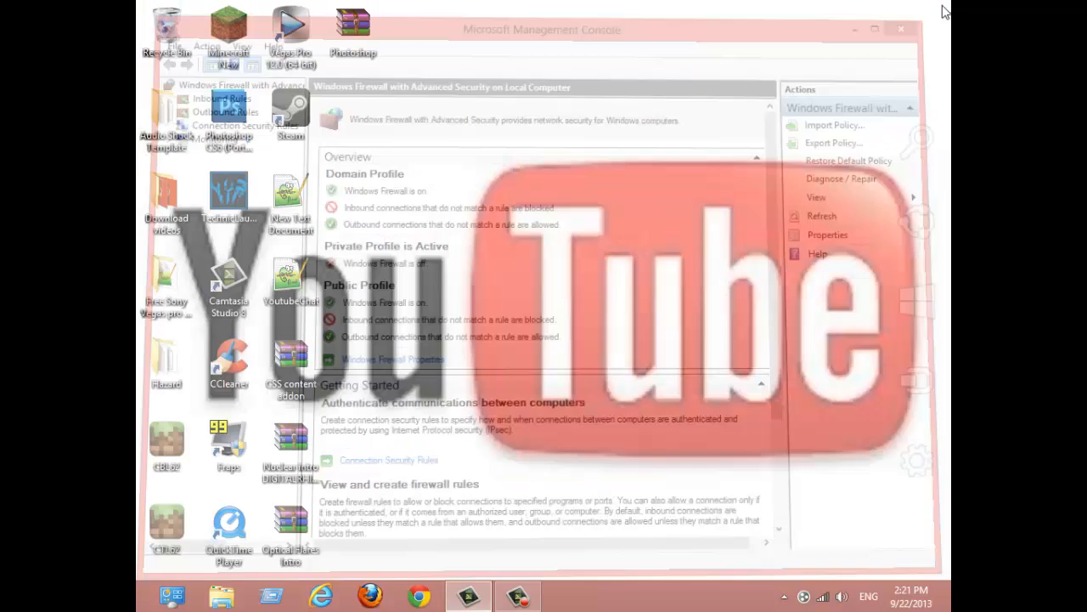
Step: Close the Windows Firewall with Advanced Security console window
click(901, 28)
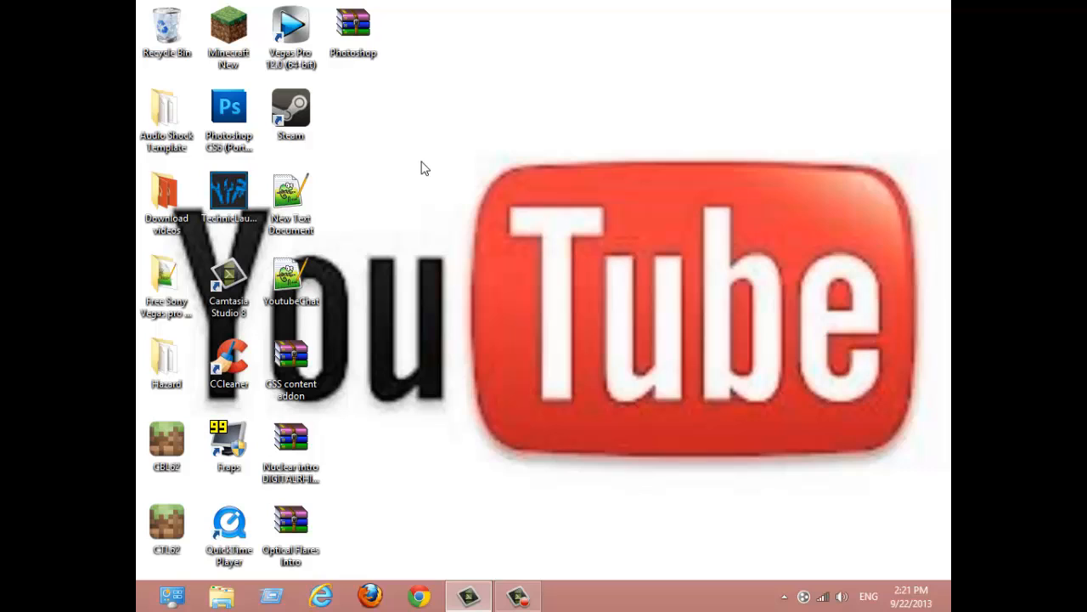
mouse_move(458, 310)
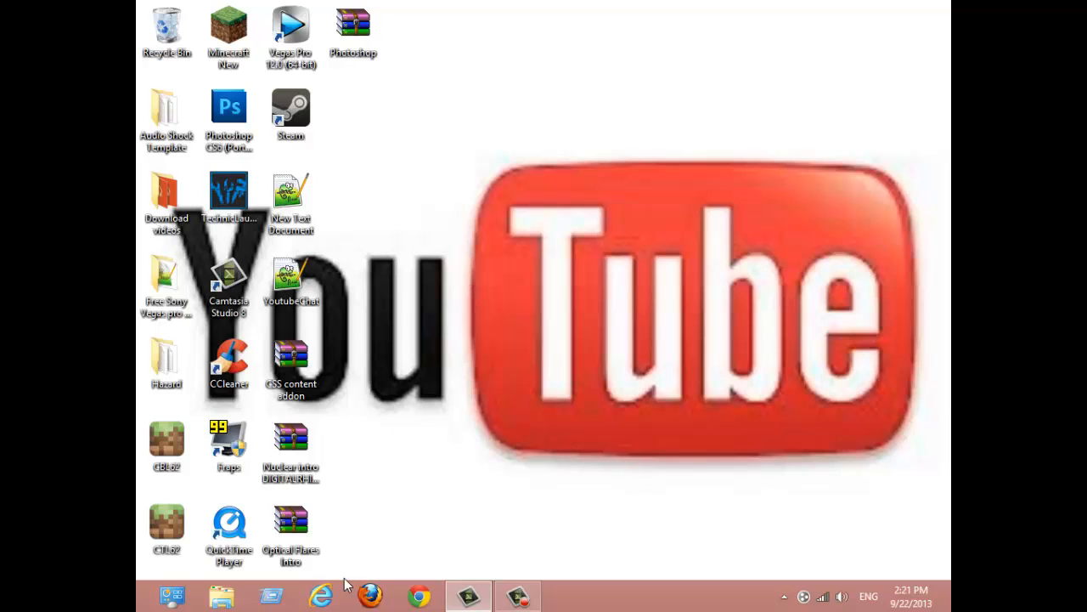
mouse_move(359, 559)
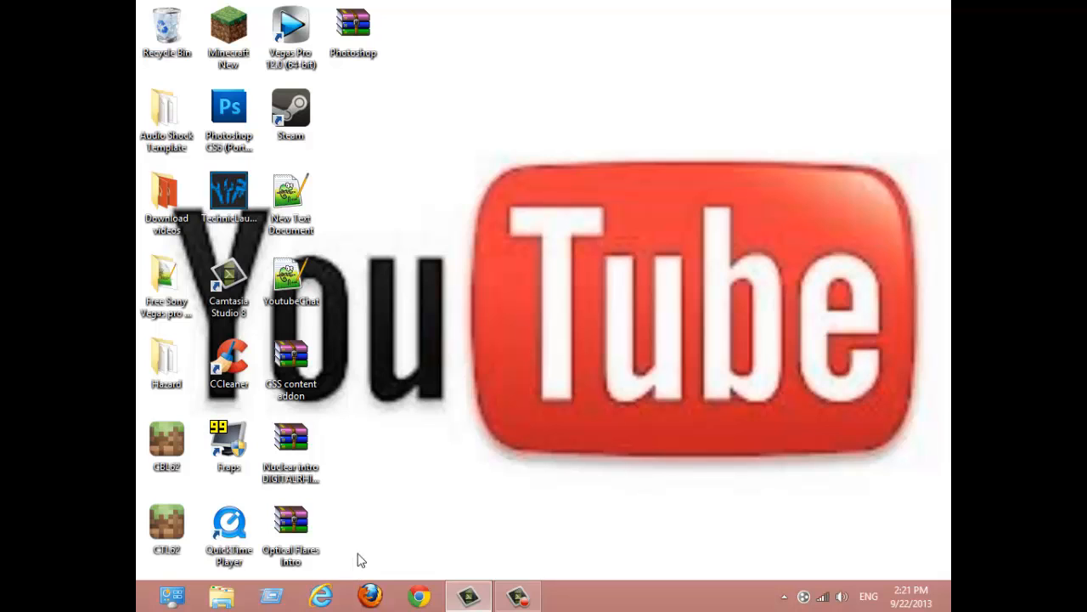
mouse_move(629, 22)
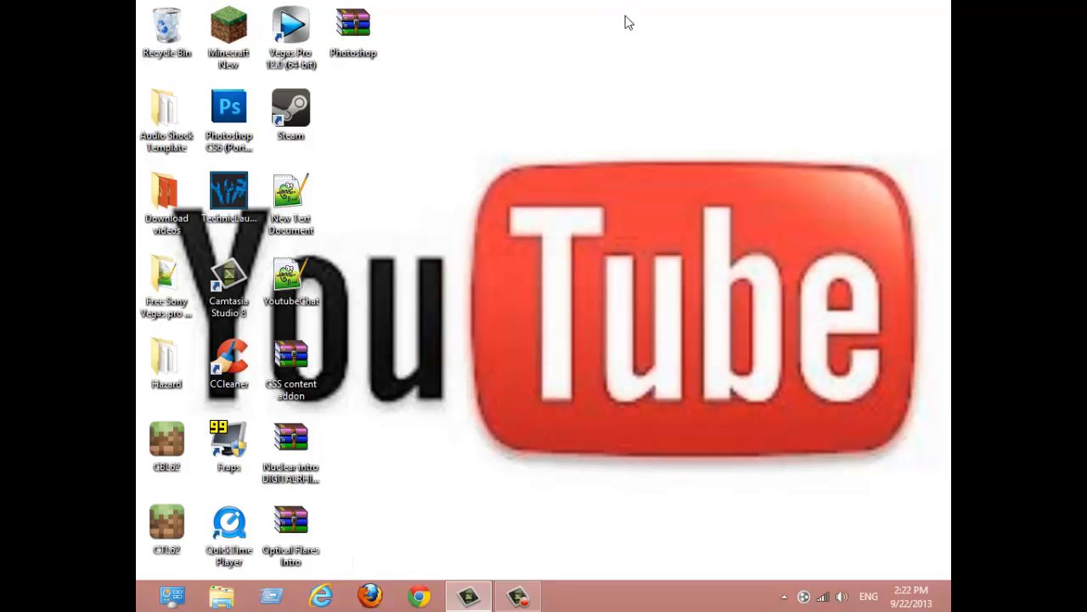